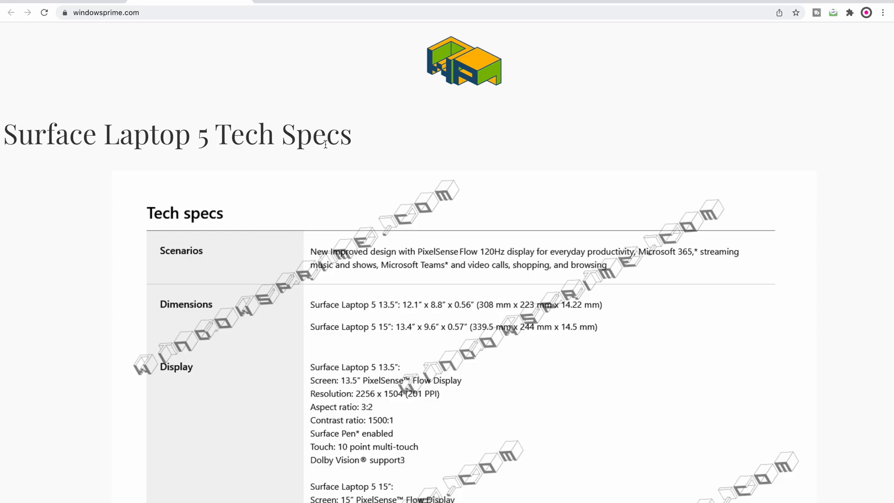
scroll("down", 3)
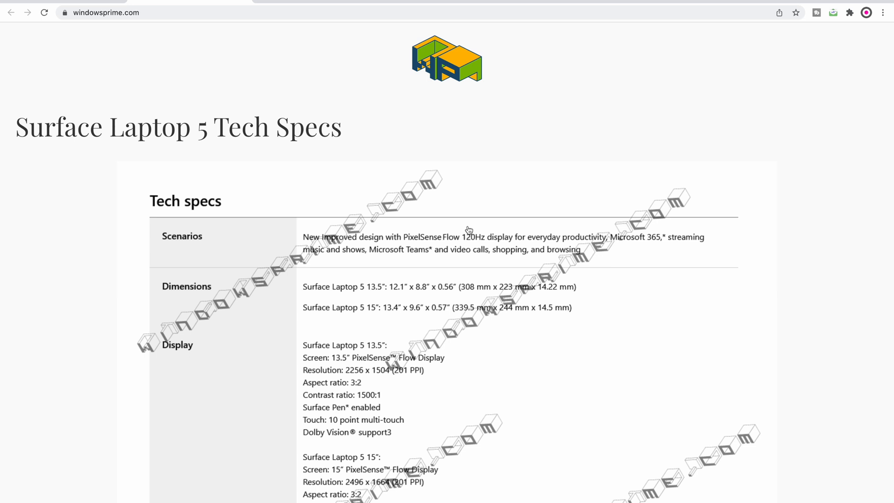
mouse_move(492, 361)
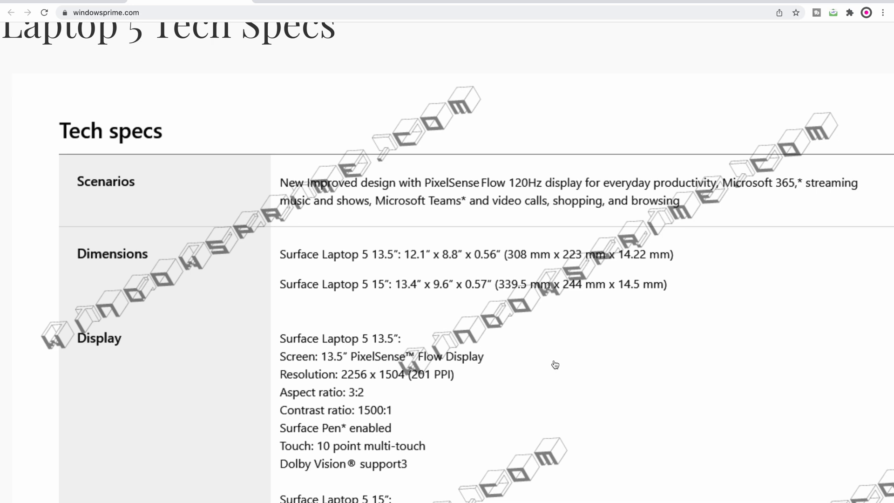
scroll("down", 3)
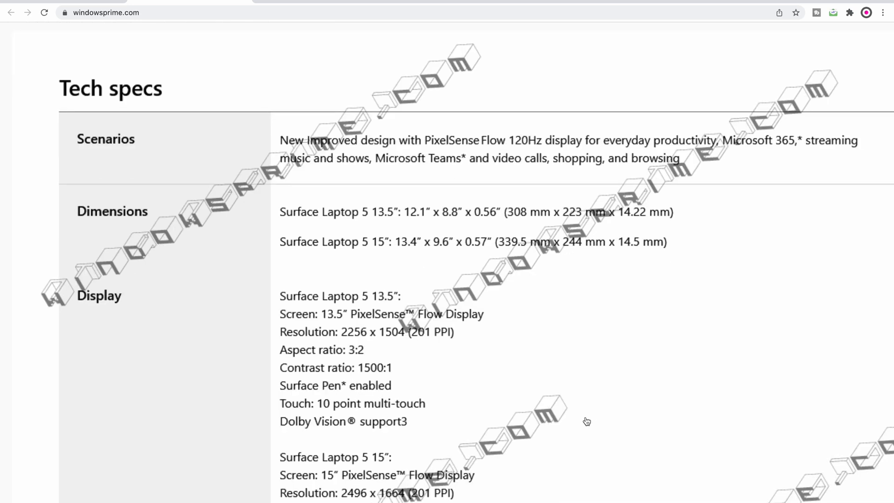
scroll("down", 3)
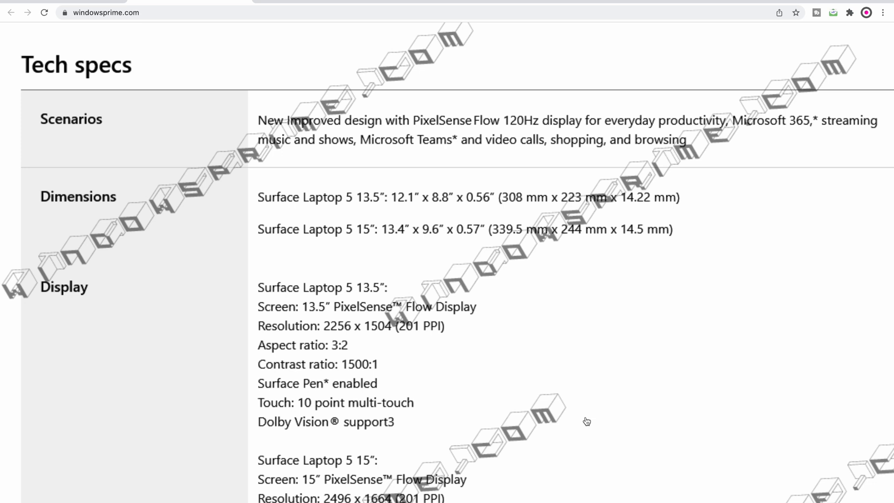
scroll("down", 3)
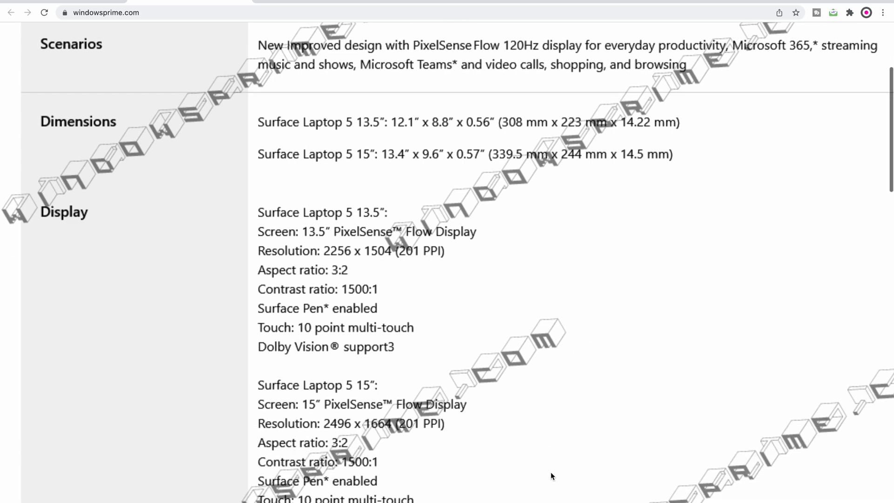
scroll("down", 3)
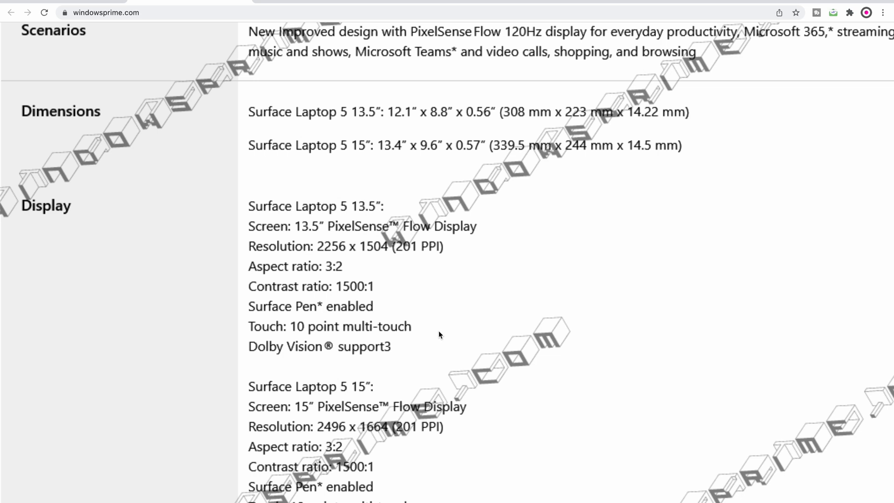
mouse_move(448, 332)
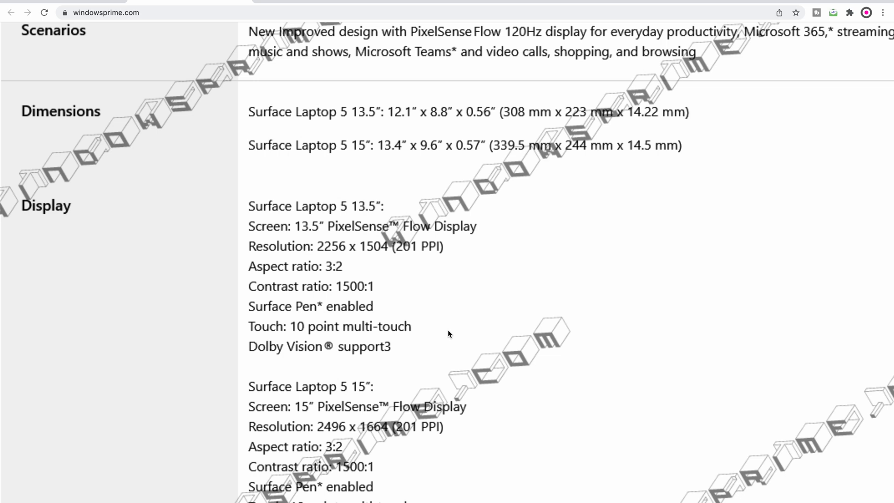
scroll("down", 3)
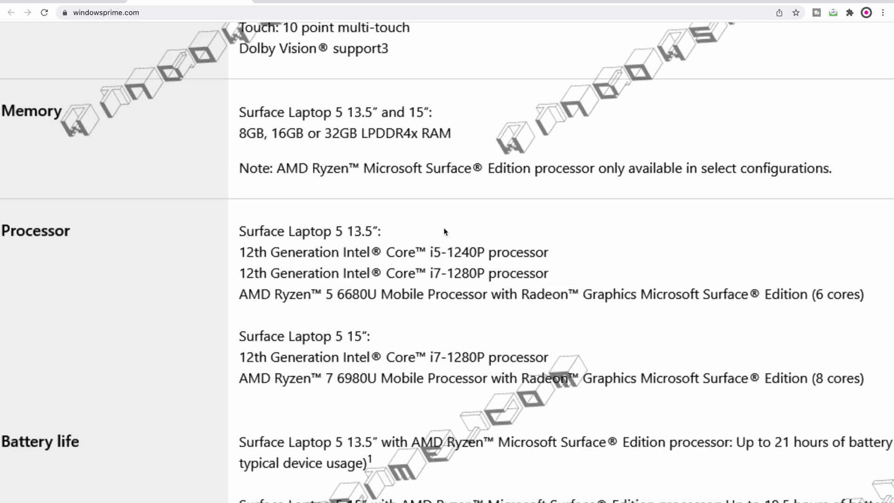
scroll("down", 3)
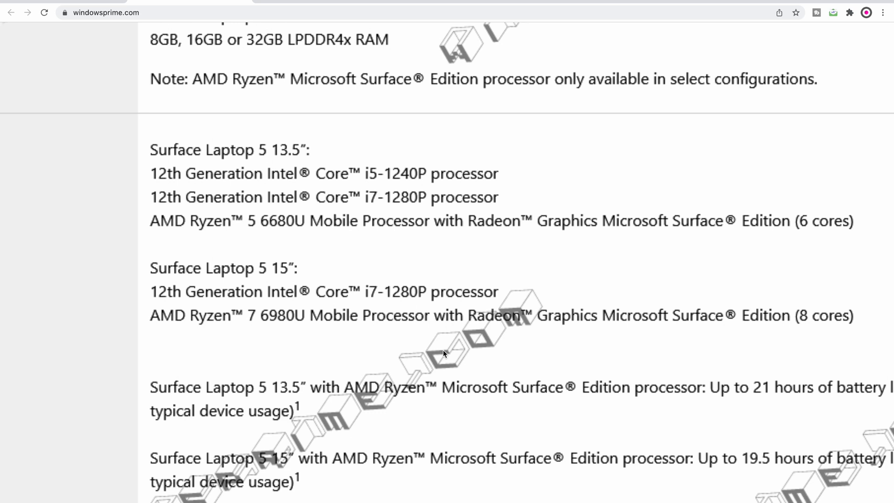
scroll("down", 3)
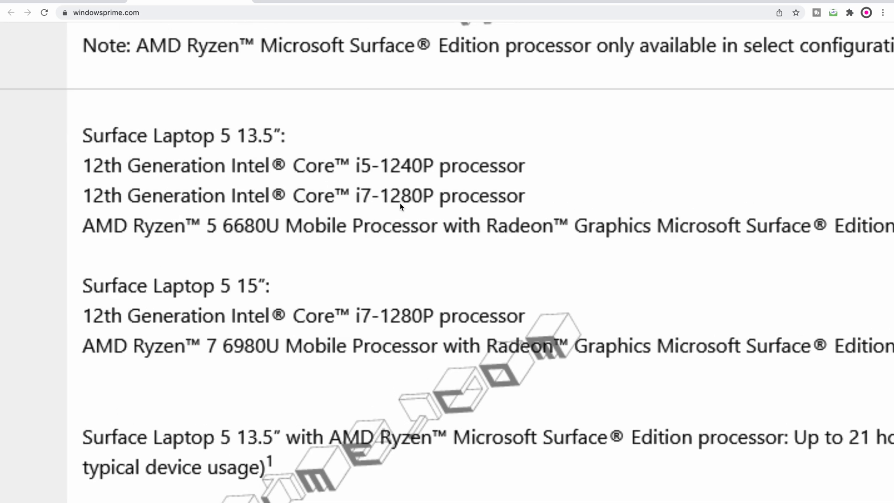
scroll("down", 3)
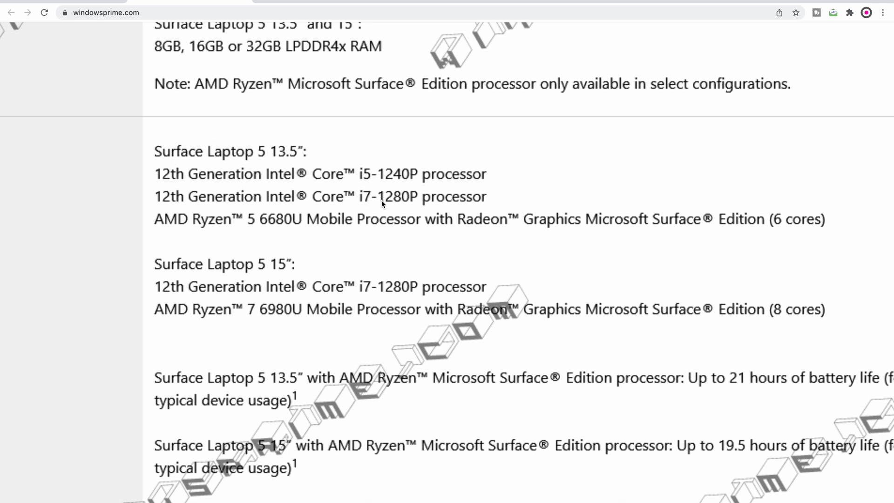
mouse_move(402, 282)
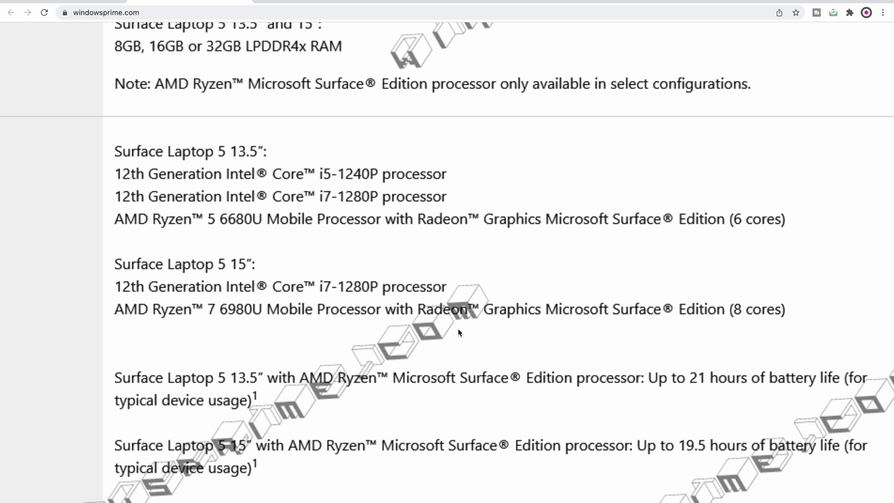
scroll("down", 3)
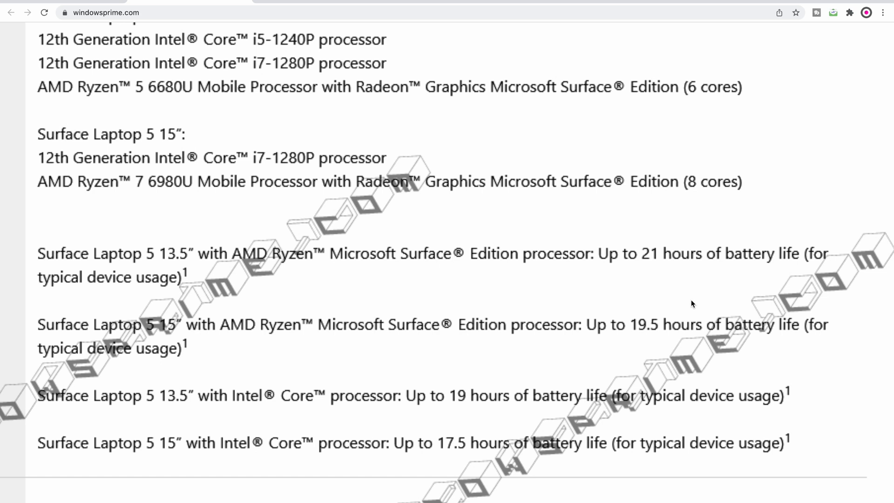
mouse_move(663, 294)
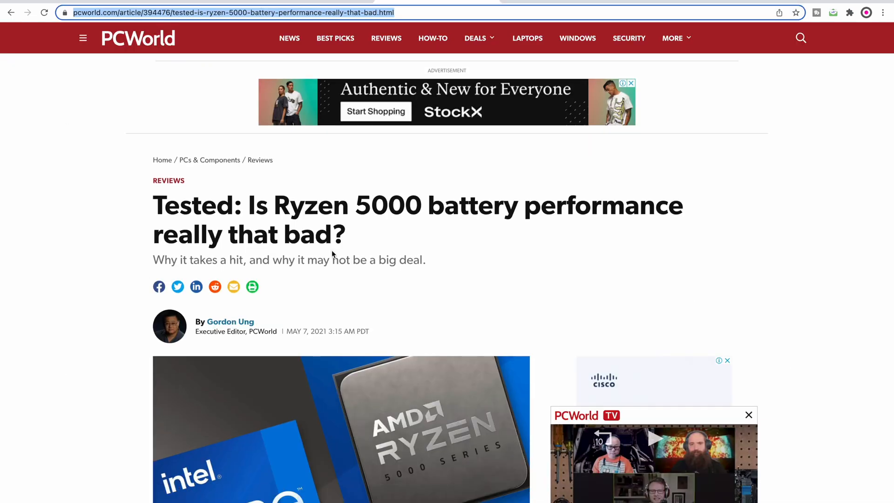
scroll("down", 3)
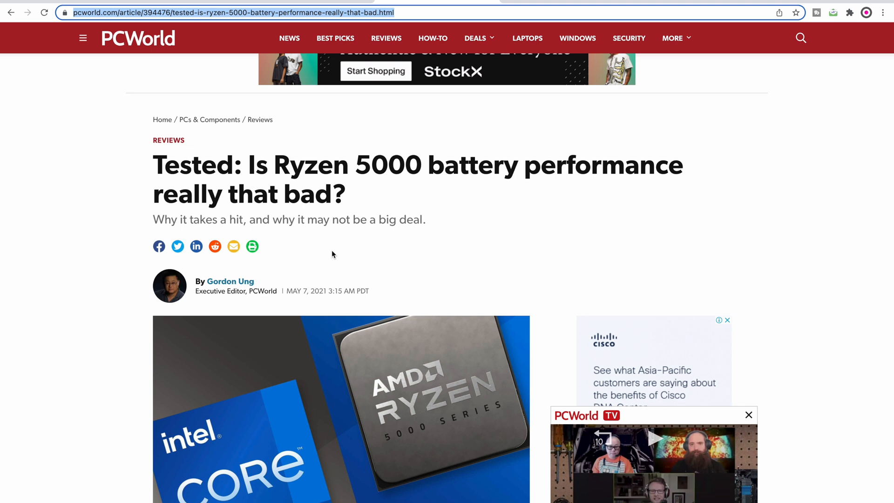
scroll("down", 3)
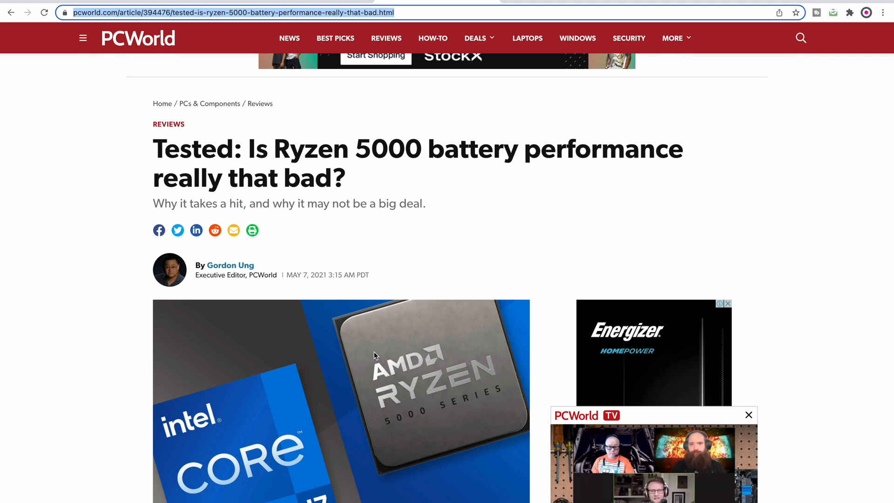
type("mylaptopguide.com/surface-laptop-5-tech-specs-leaked-by-windowsprime/")
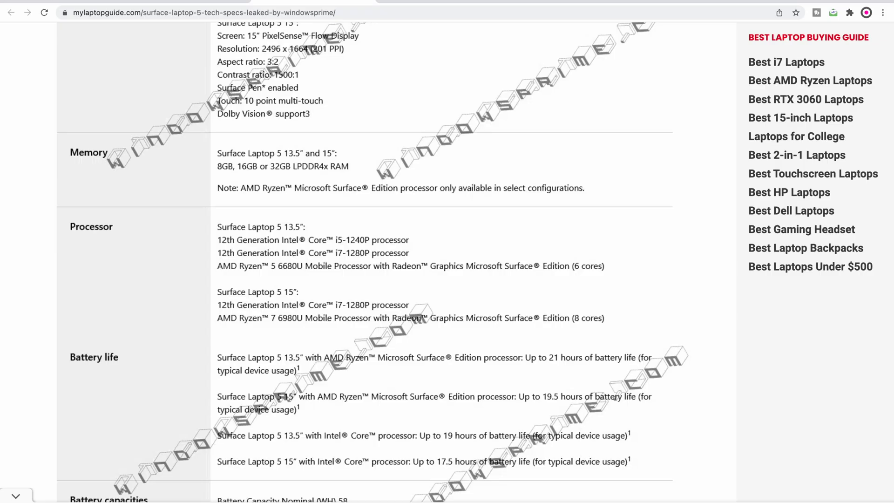
scroll("down", 3)
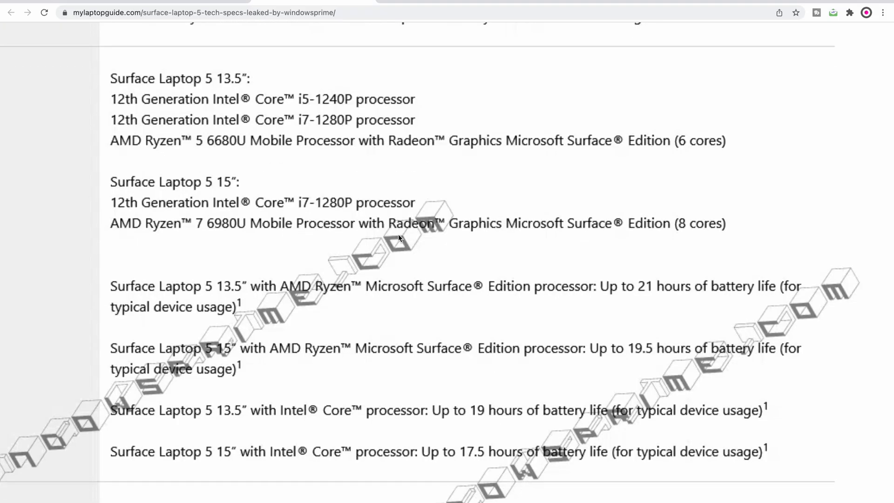
scroll("down", 3)
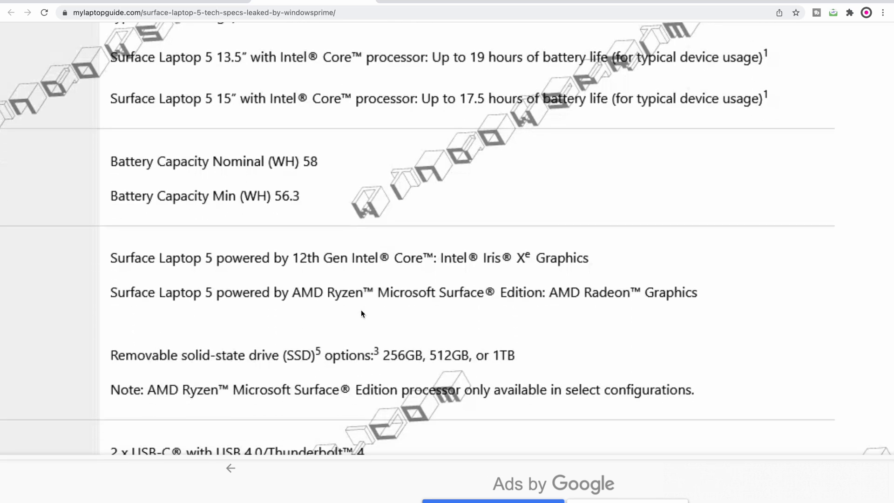
scroll("down", 3)
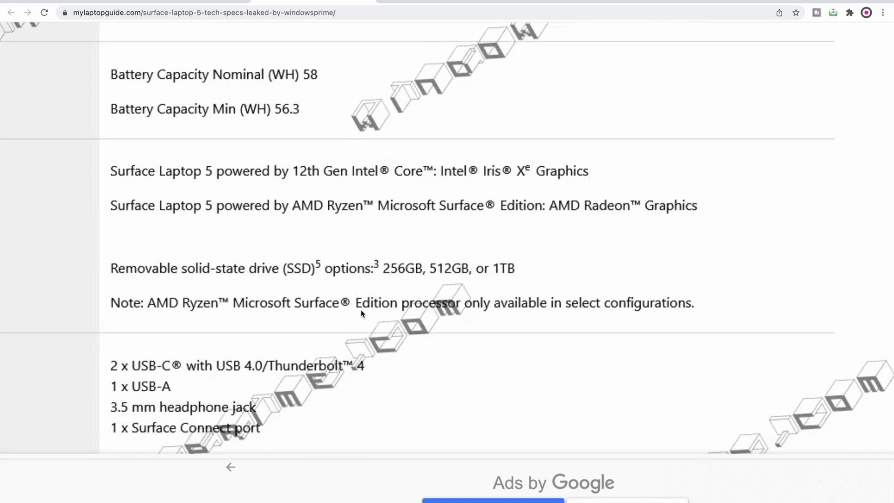
scroll("down", 3)
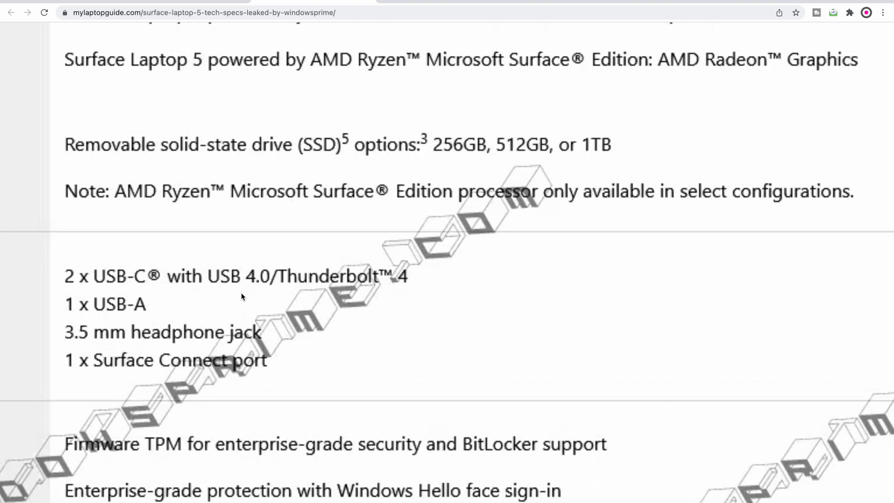
scroll("down", 3)
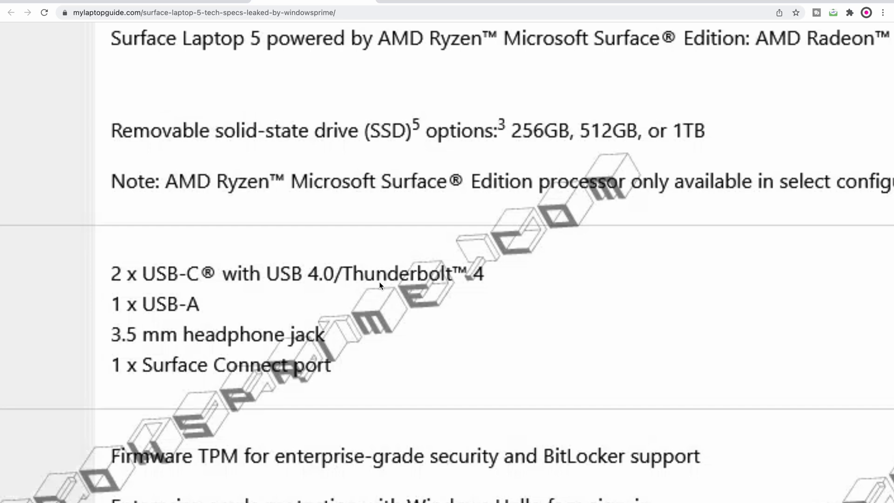
scroll("down", 3)
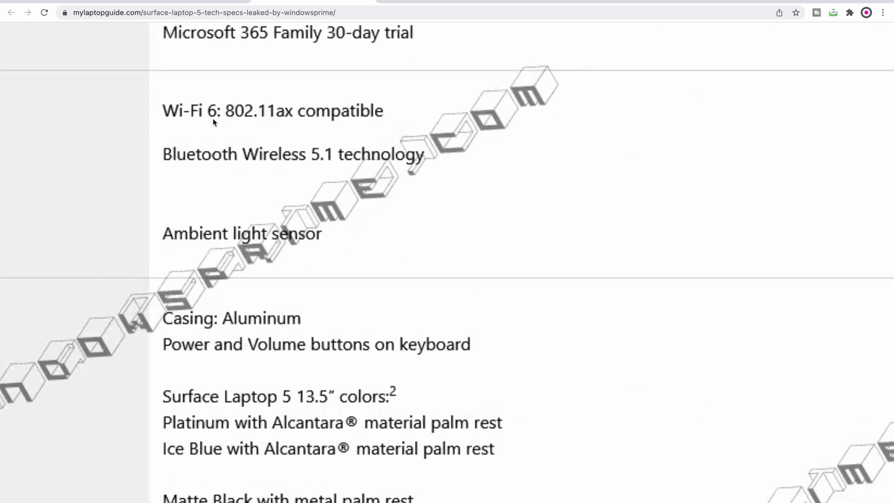
scroll("down", 3)
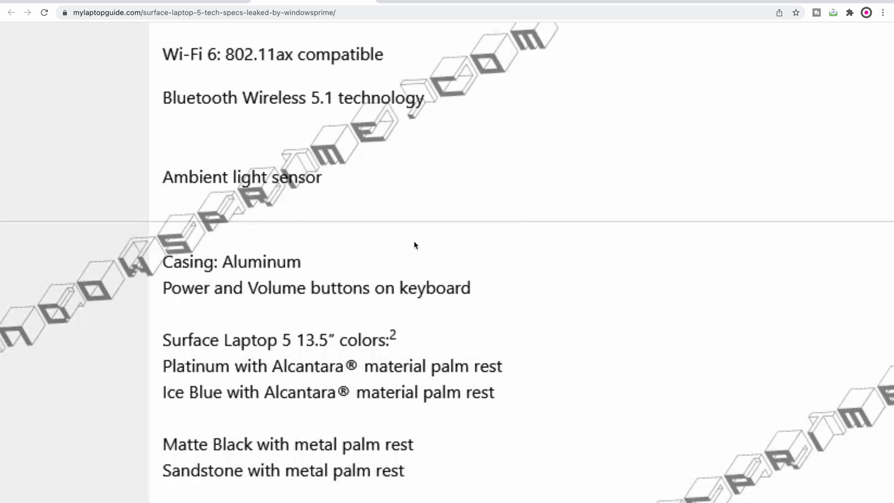
scroll("down", 3)
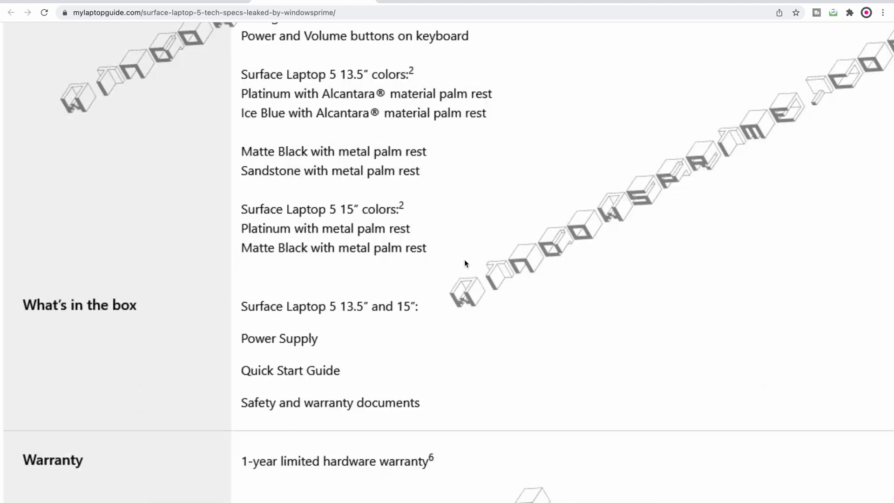
scroll("up", 3)
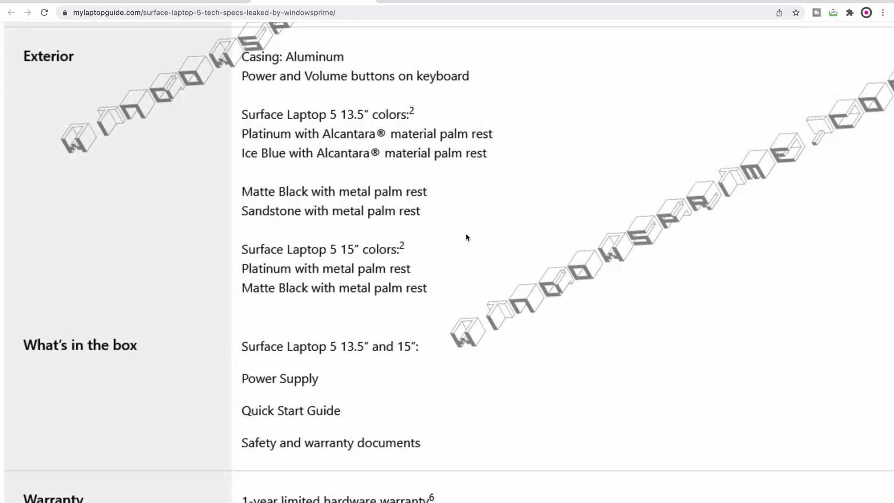
scroll("up", 3)
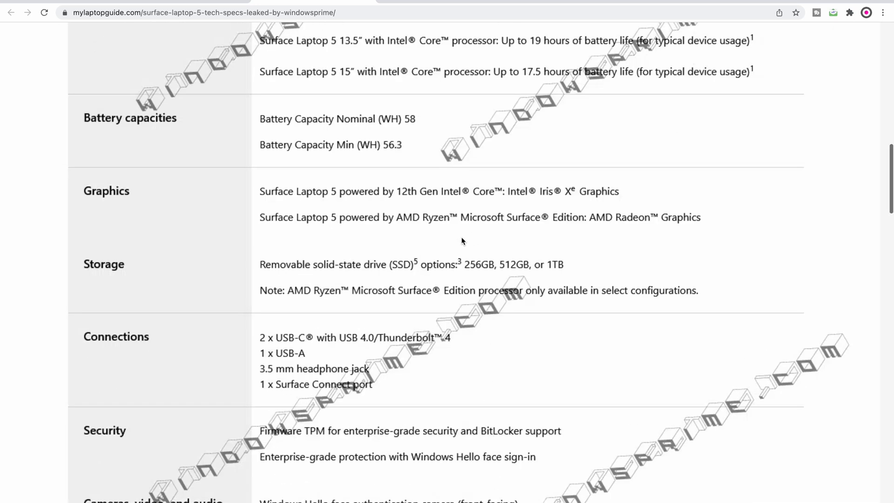
scroll("up", 3)
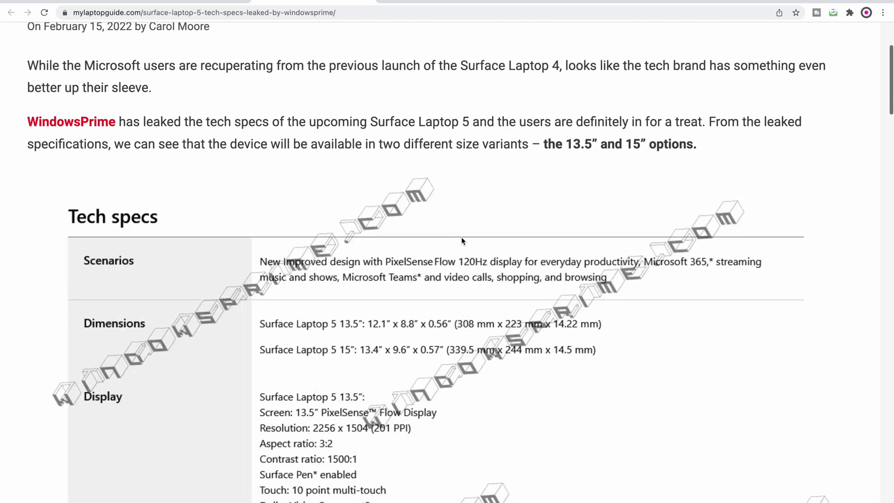